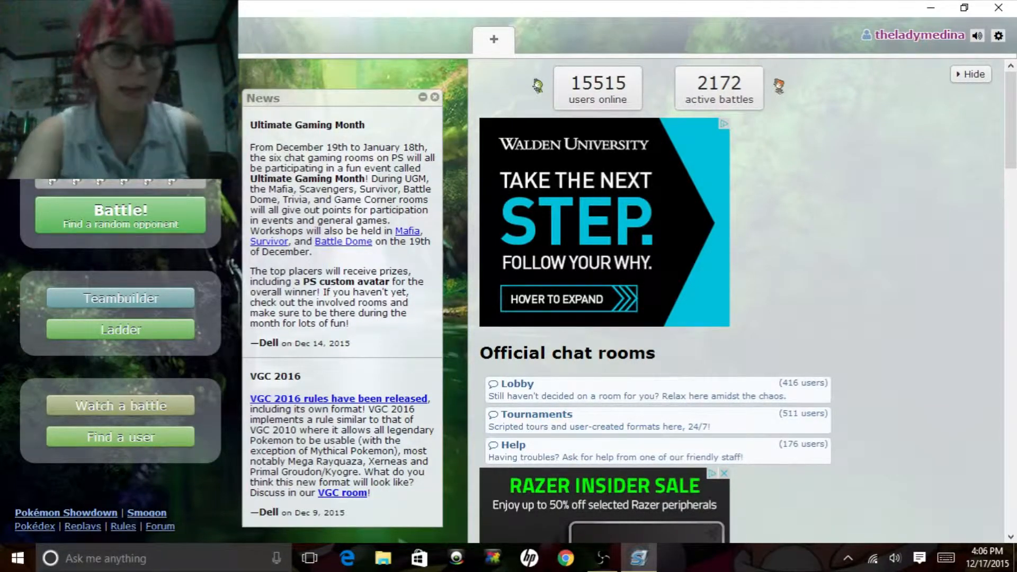
Step: Queue for a rated Random Battle against a random opponent from the home page
click(119, 214)
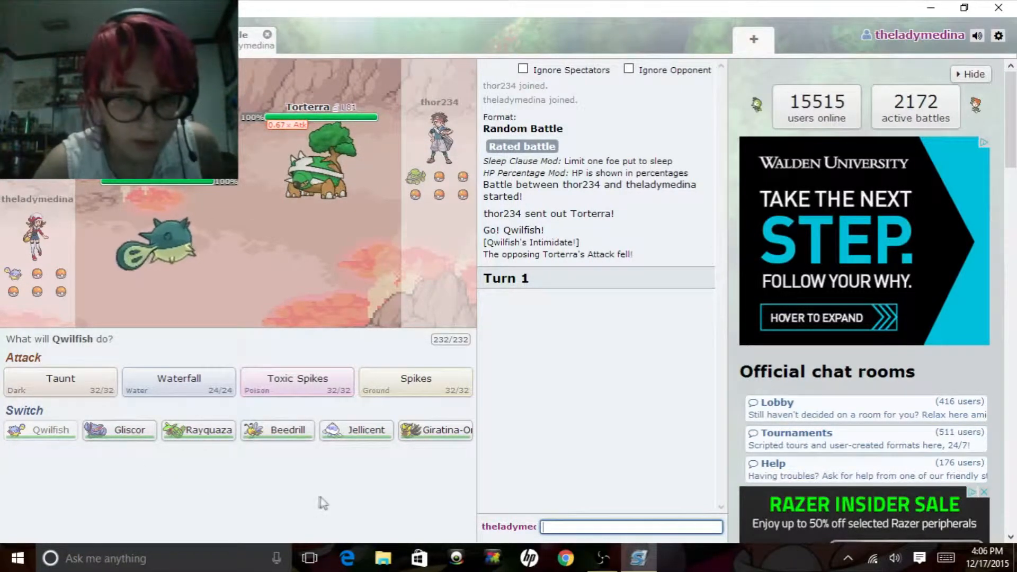
mouse_move(356, 430)
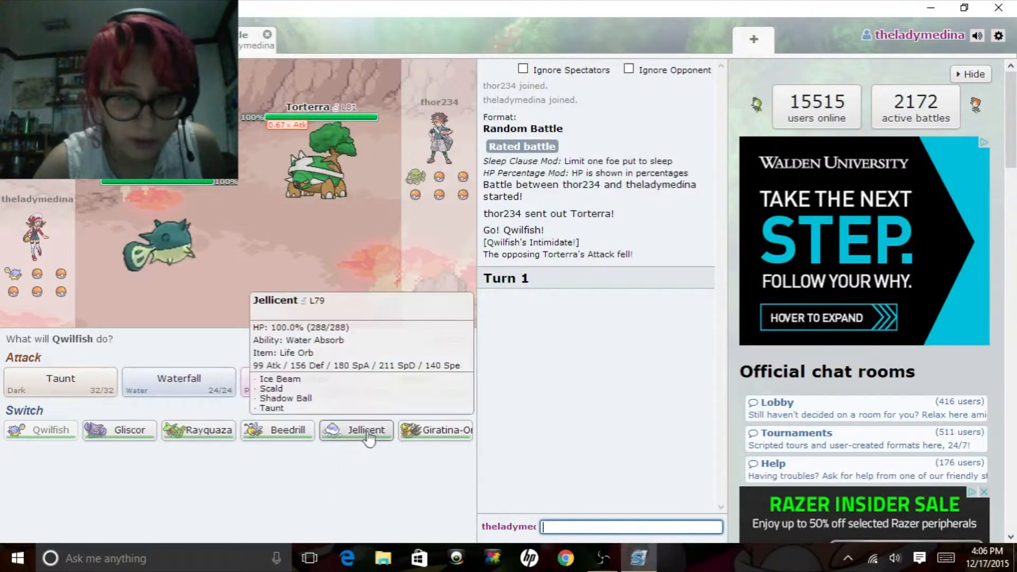
Step: Switch Qwilfish out for Jellicent on turn 1
click(365, 430)
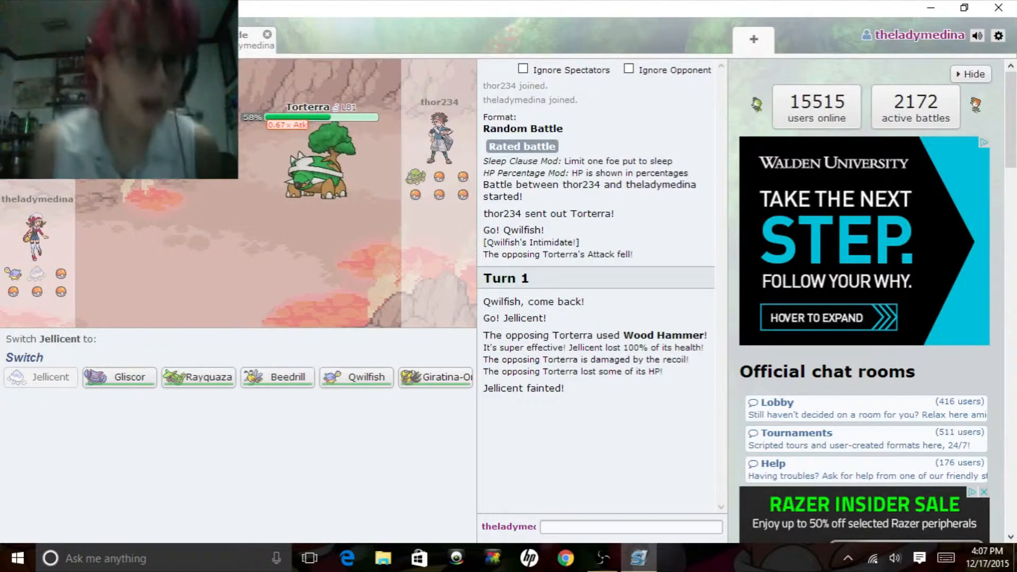
mouse_move(288, 500)
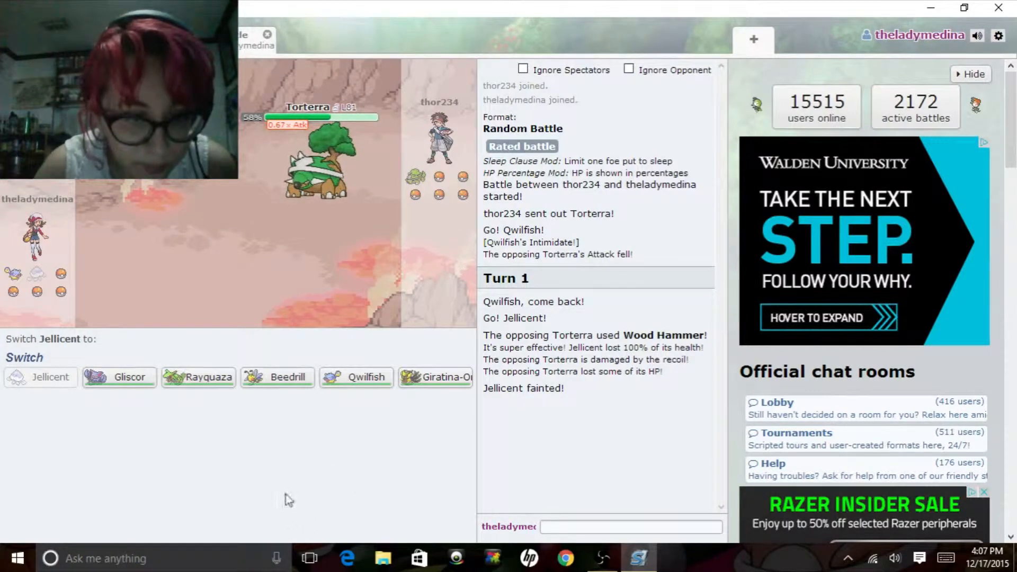
click(630, 526)
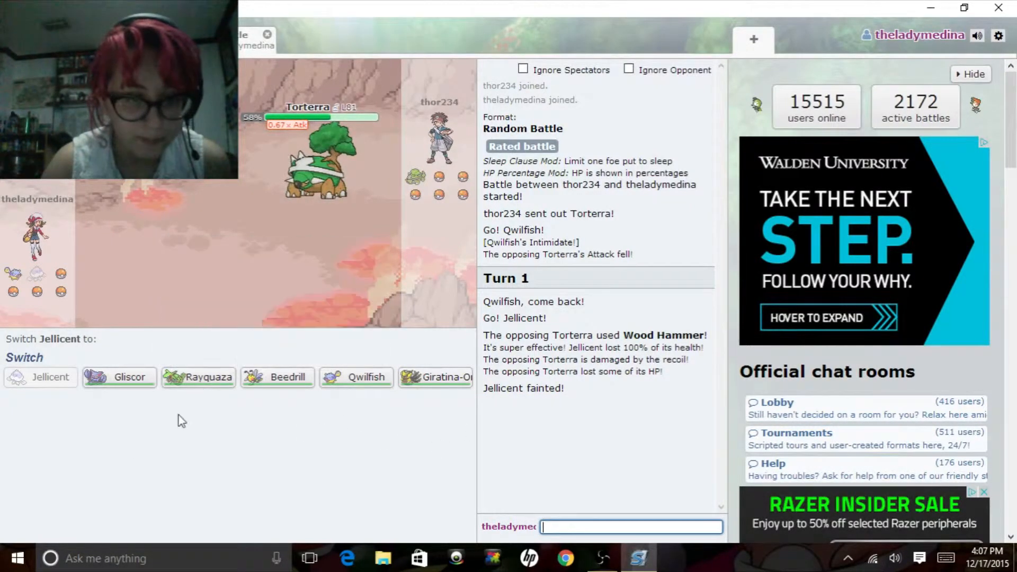
mouse_move(199, 377)
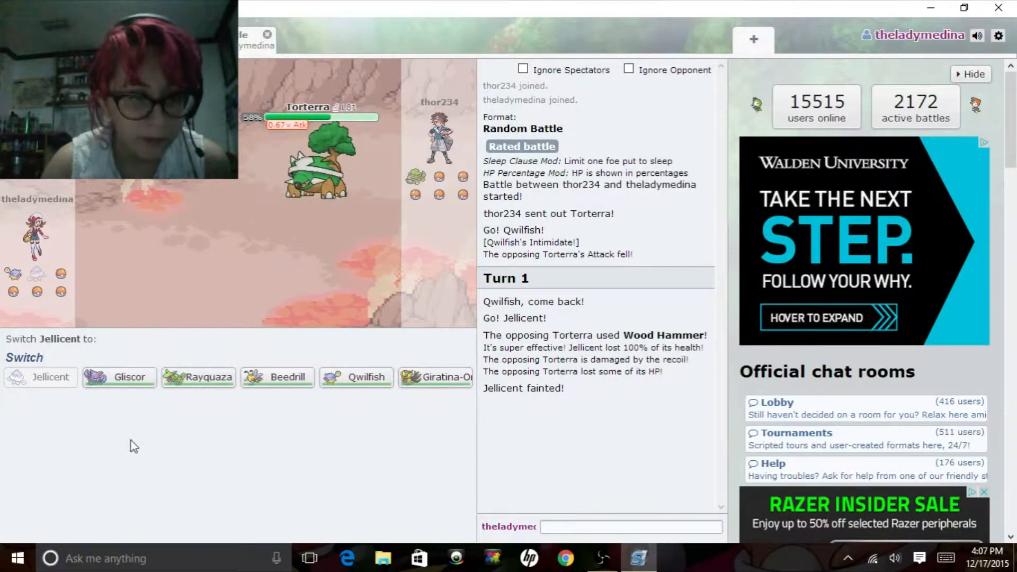
mouse_move(118, 377)
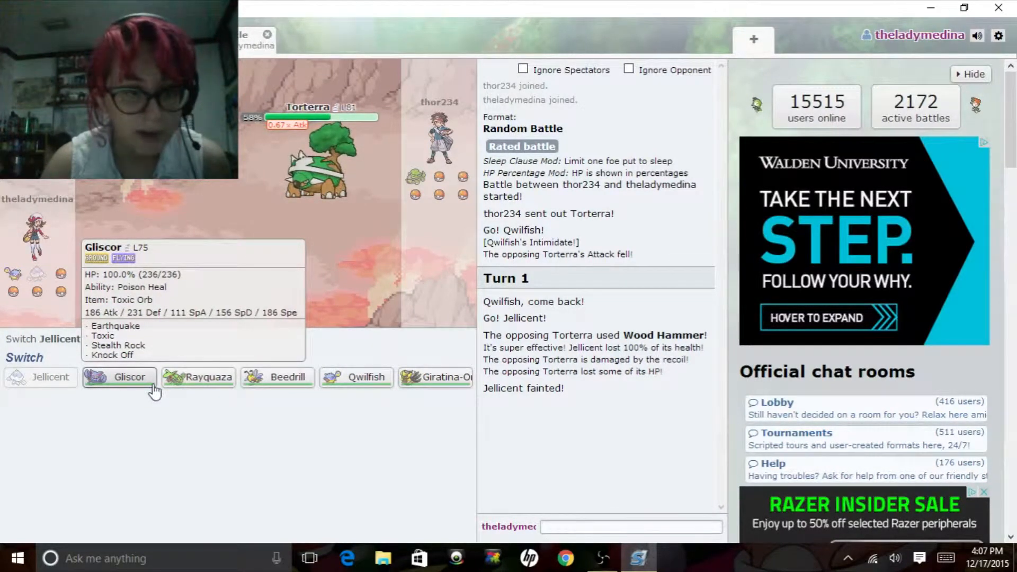
Step: Send in Gliscor, use Toxic on Torterra, then set Stealth Rock
click(118, 377)
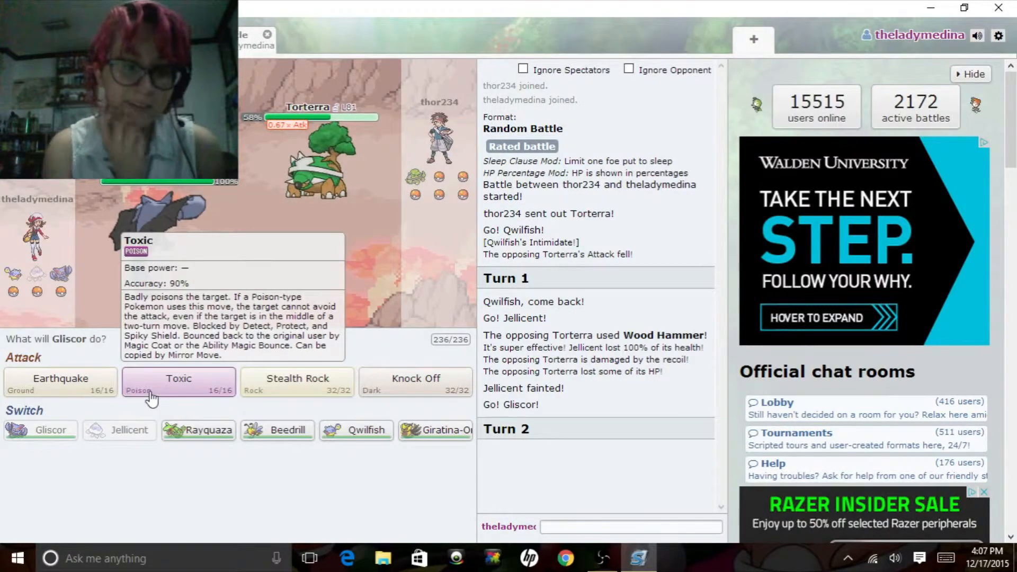
click(178, 381)
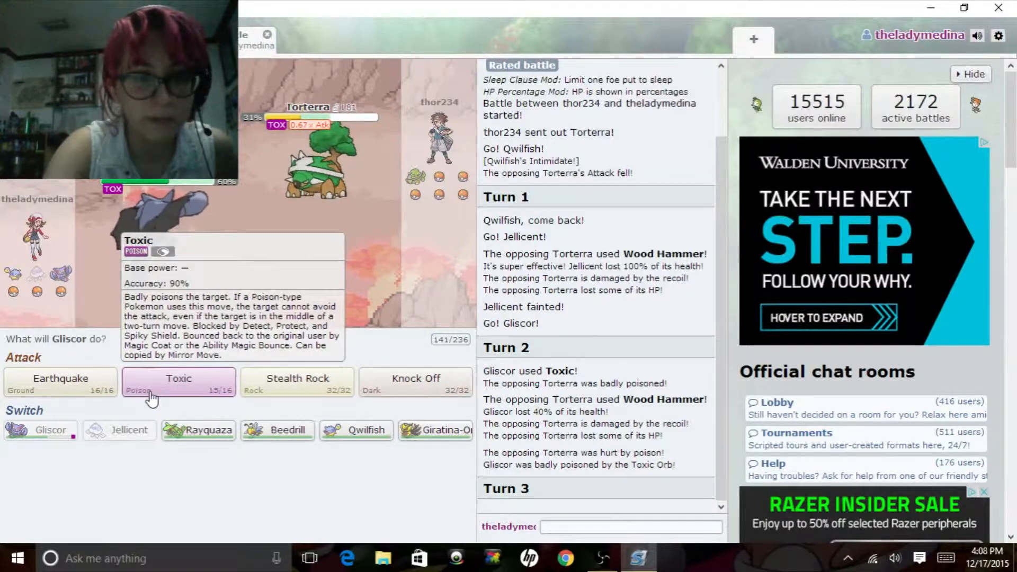
click(178, 382)
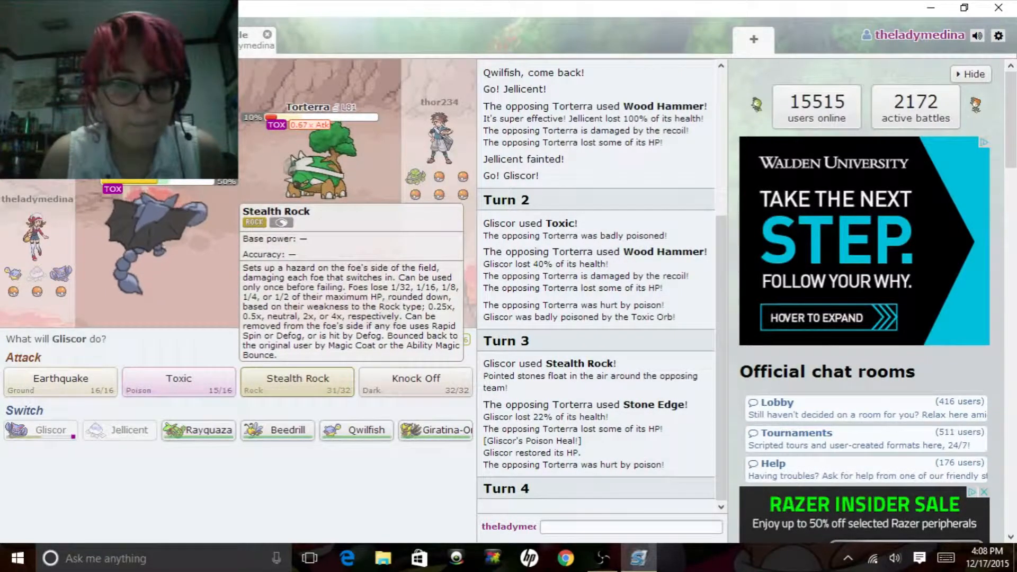
Step: Use Gliscor's Knock Off on Torterra
click(297, 381)
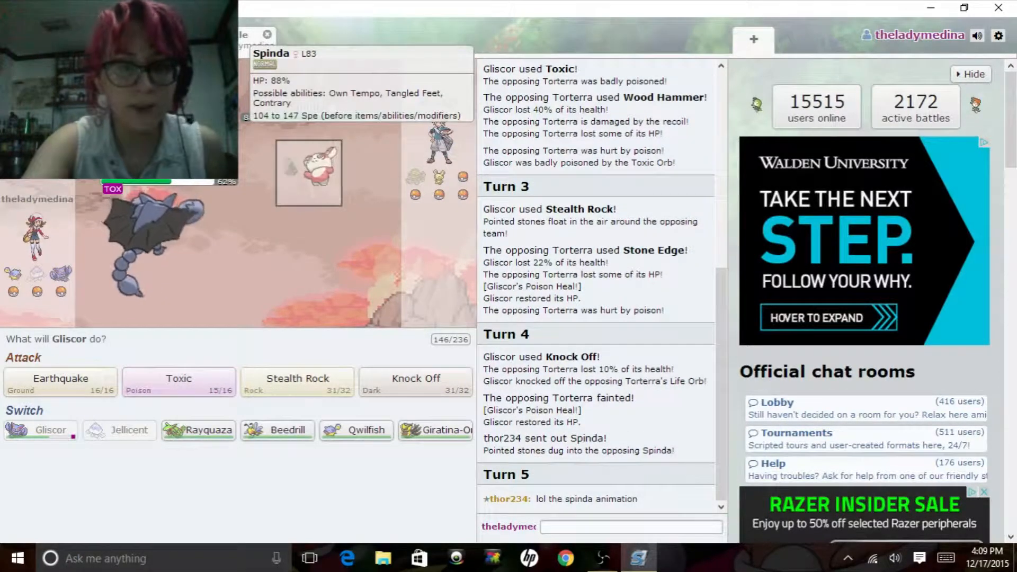
Step: Send 'oh its hilarious' in battle chat, then use Gliscor's Earthquake on Spinda
click(629, 525)
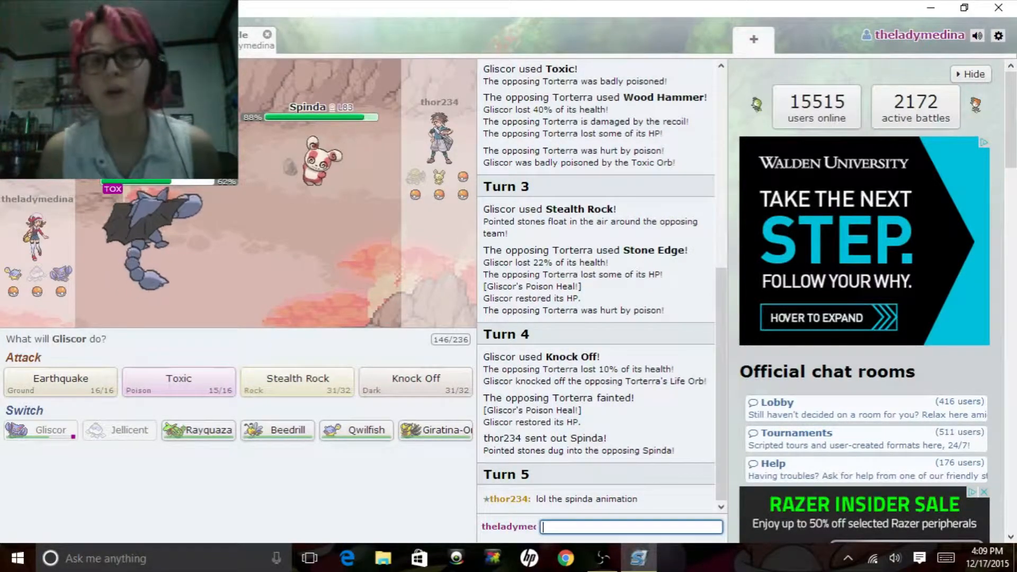
text(oh it)
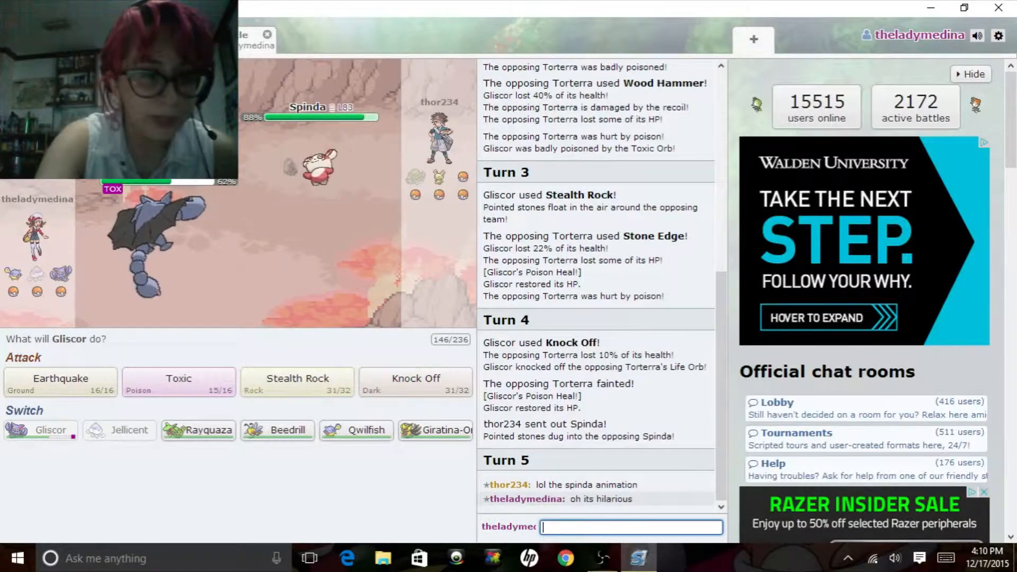
click(60, 382)
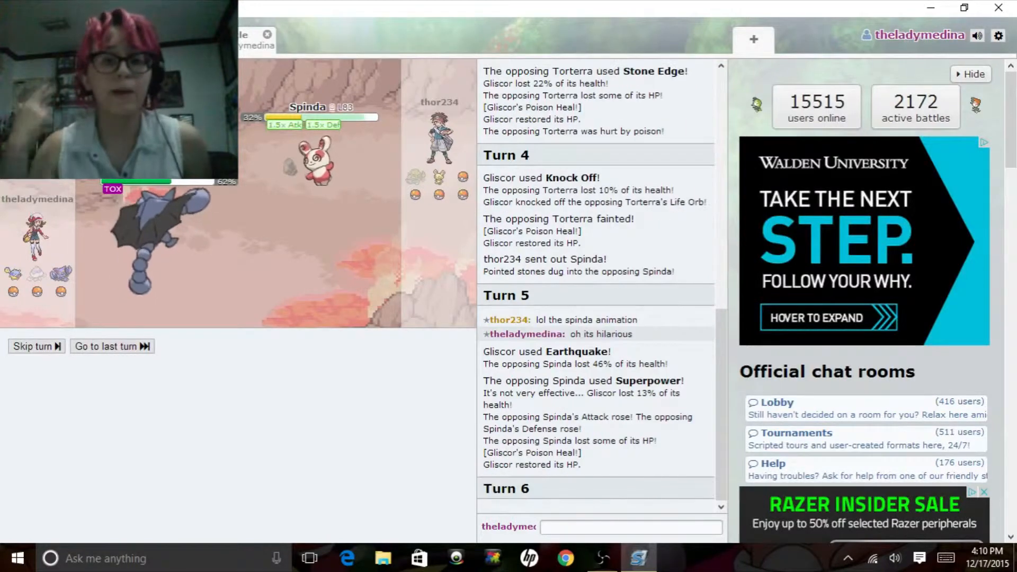
click(31, 346)
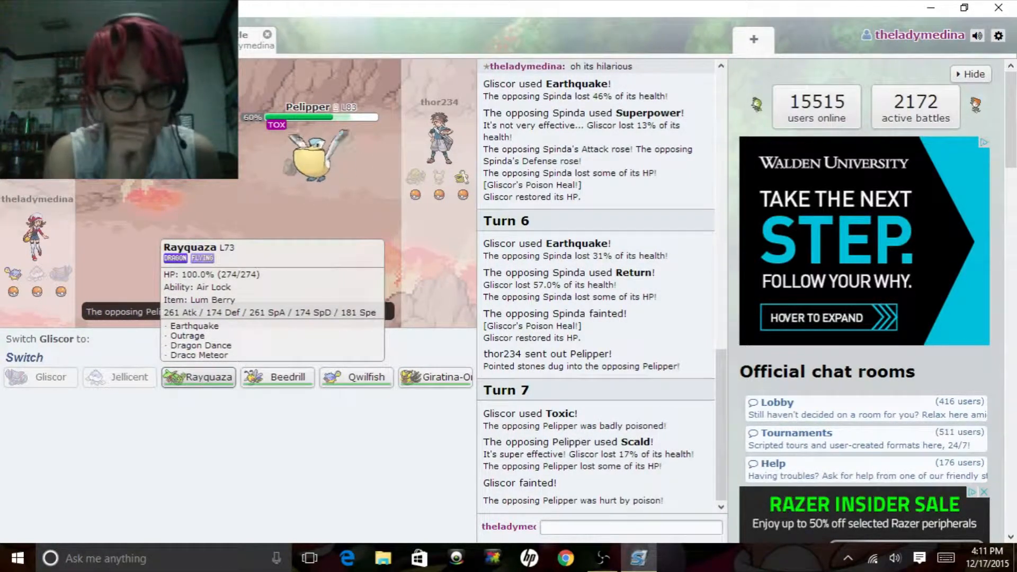
mouse_move(327, 478)
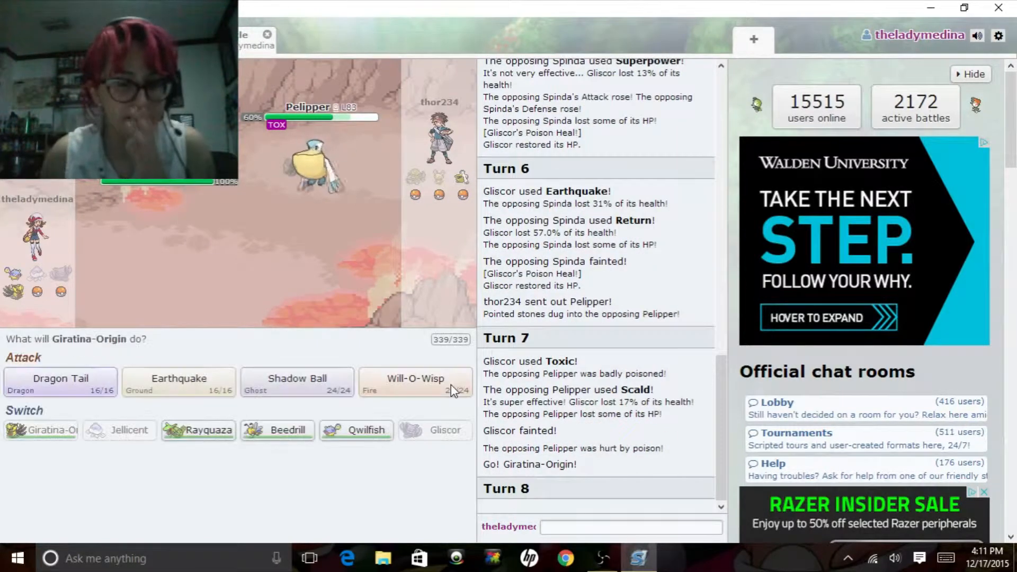
mouse_move(414, 382)
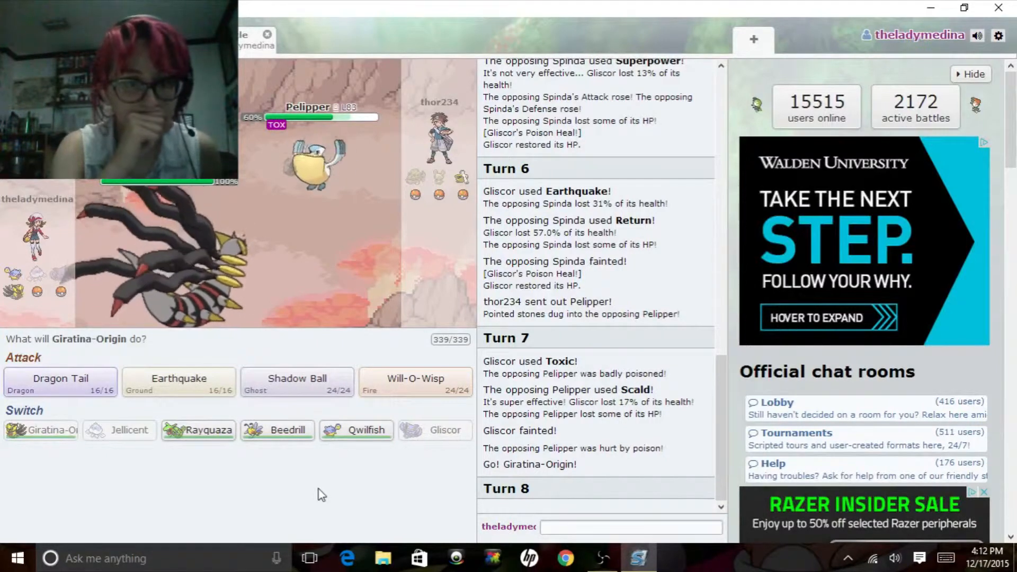
mouse_move(314, 162)
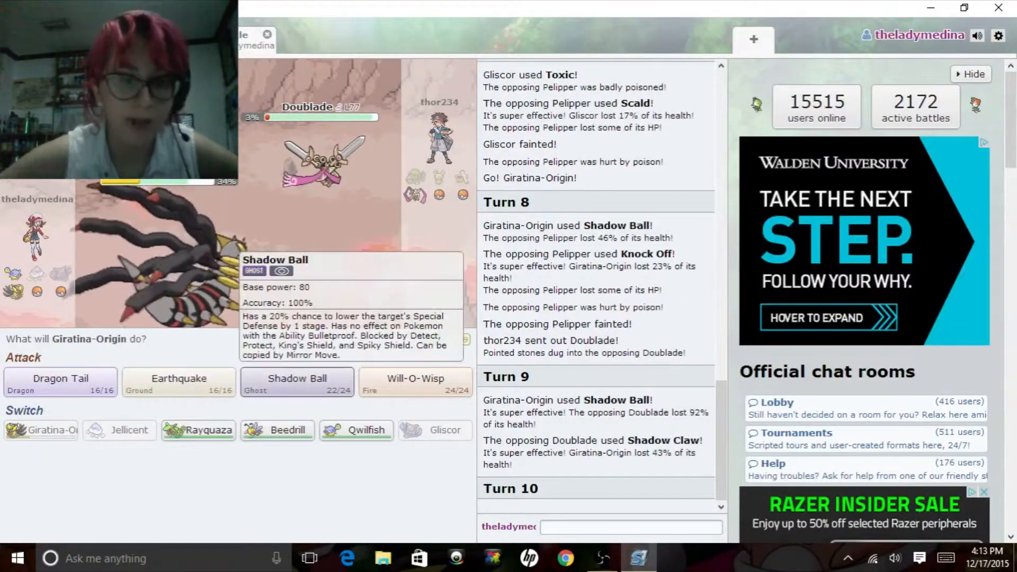
Step: Burn the opposing Mega Scizor with Giratina-Origin's Will-O-Wisp on turn 11
click(296, 379)
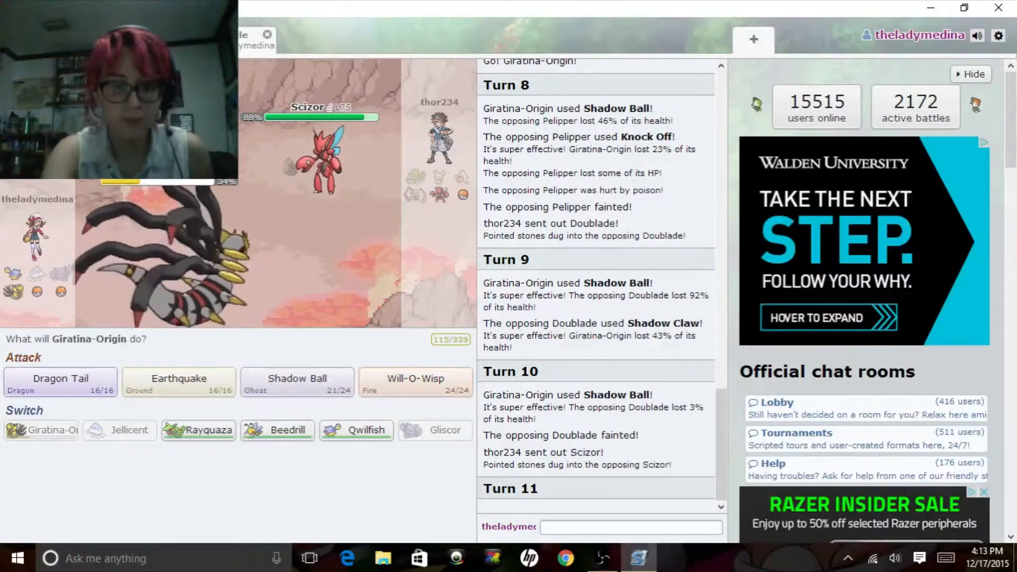
click(630, 526)
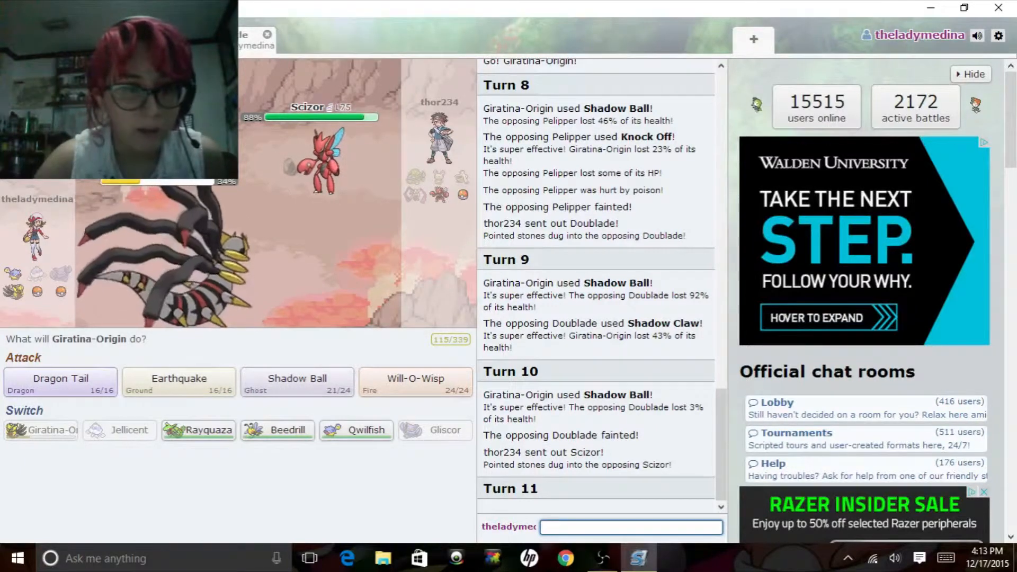
mouse_move(318, 162)
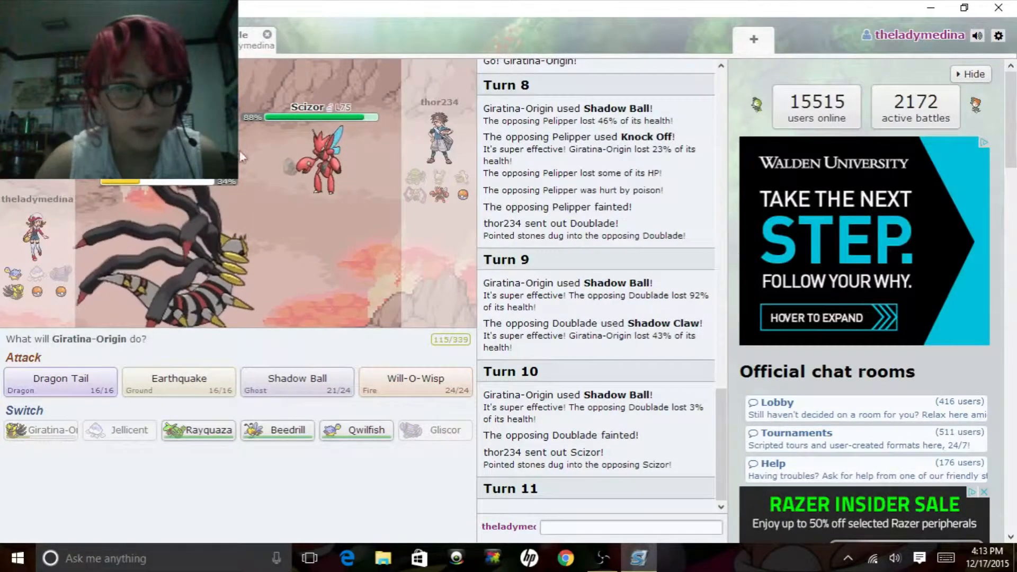
click(629, 527)
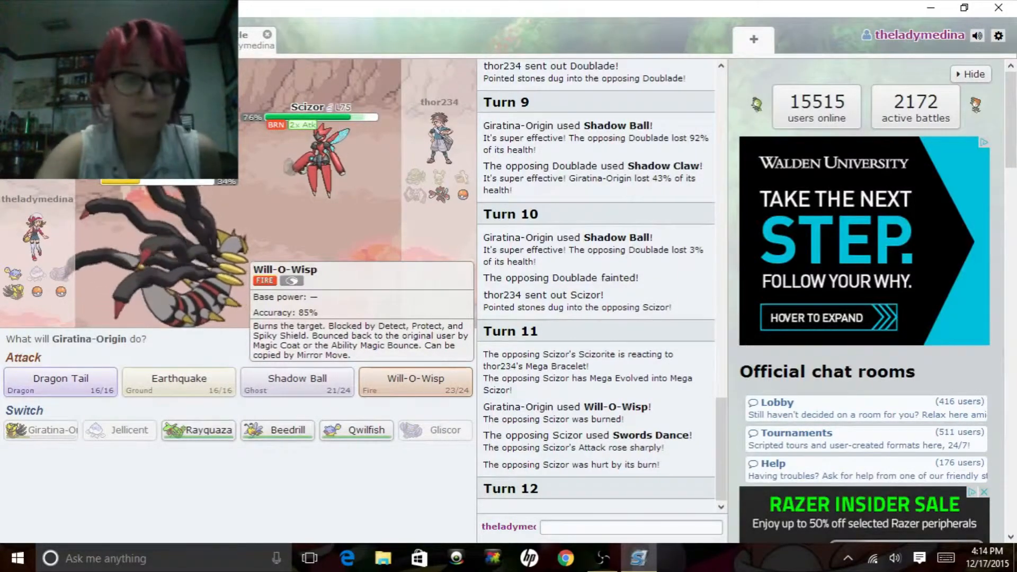
Step: Hit Scizor with Shadow Ball and skip the turn 12 playback
click(297, 381)
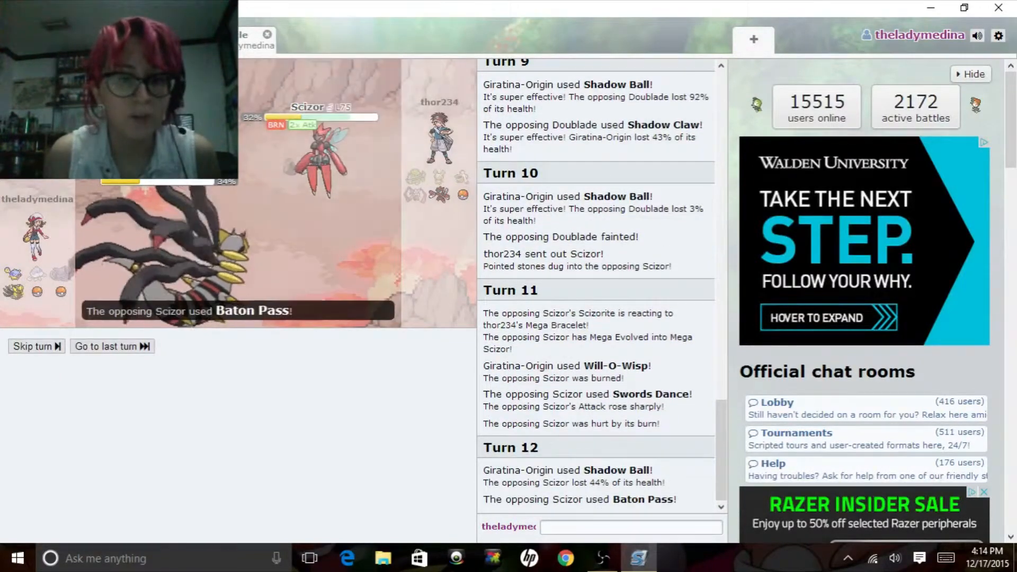
click(32, 346)
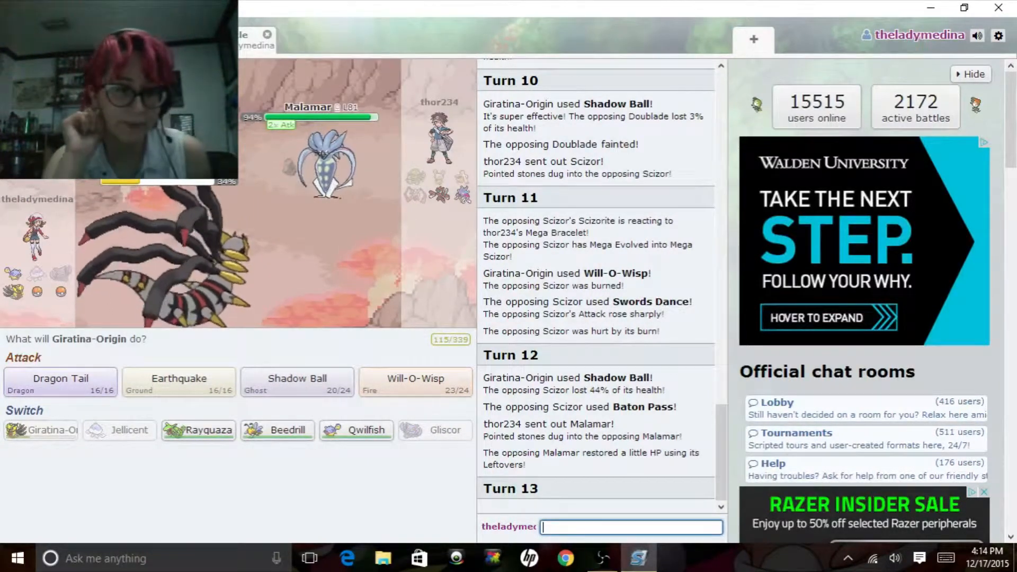
mouse_move(324, 162)
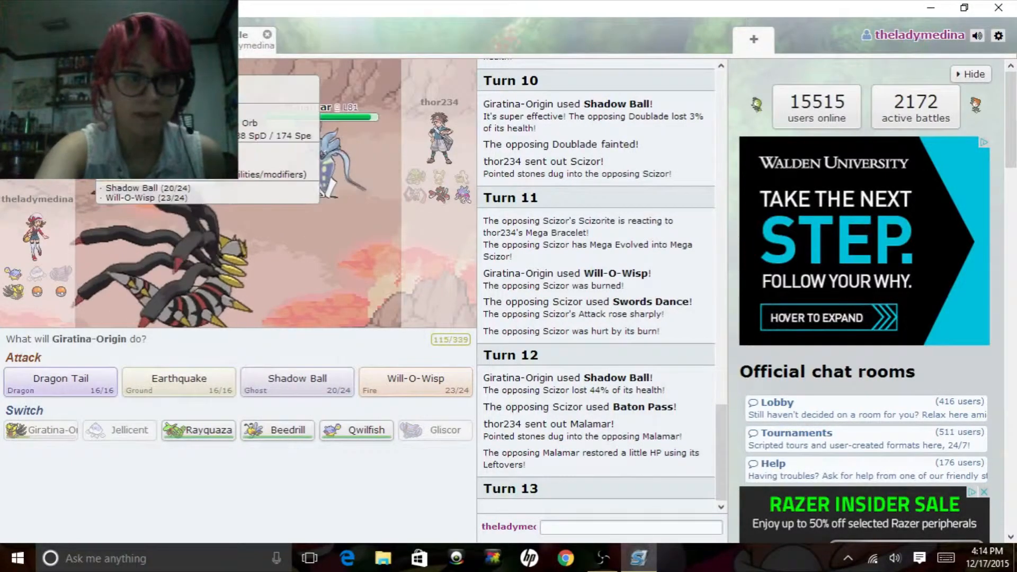
Step: Submit Giratina-Origin's turn 13 action against Malamar
click(629, 526)
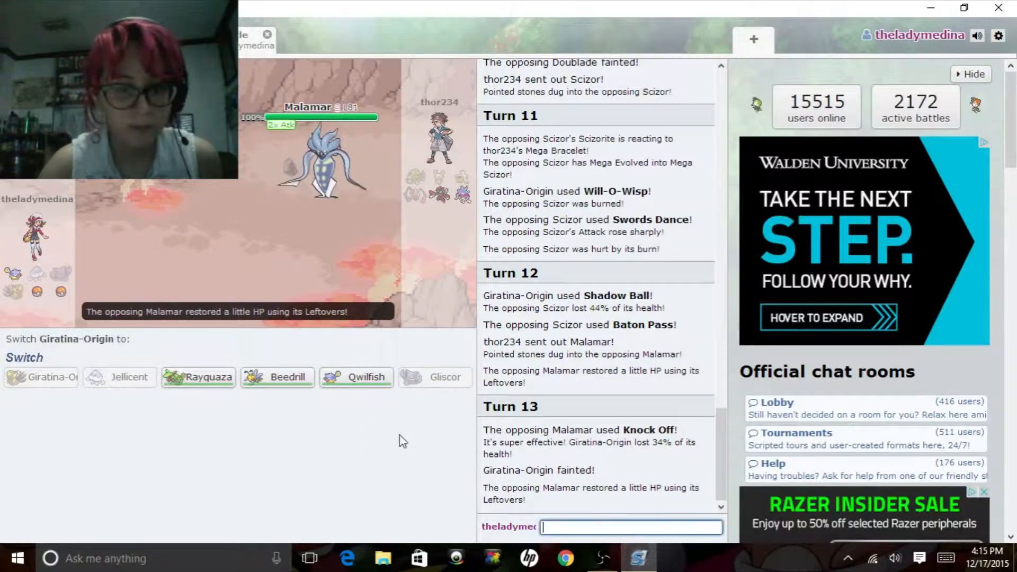
mouse_move(355, 376)
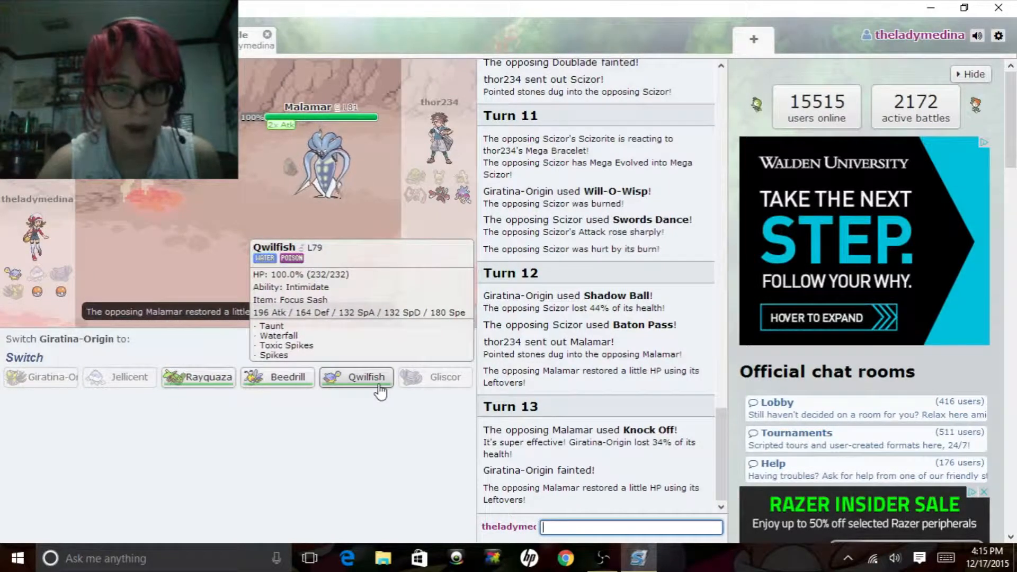
Step: Send in Qwilfish and hit Malamar with Waterfall
click(366, 376)
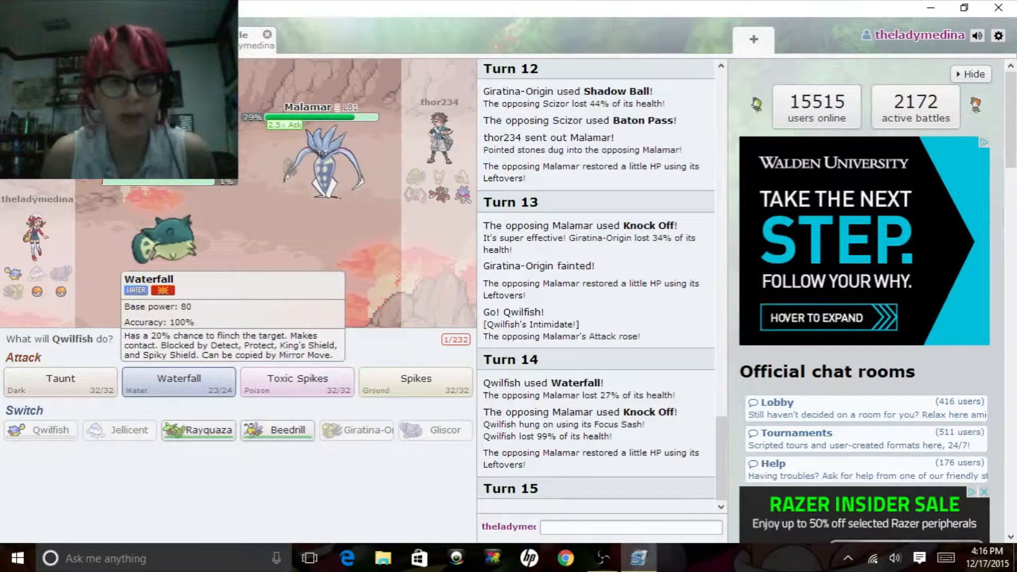
mouse_move(246, 282)
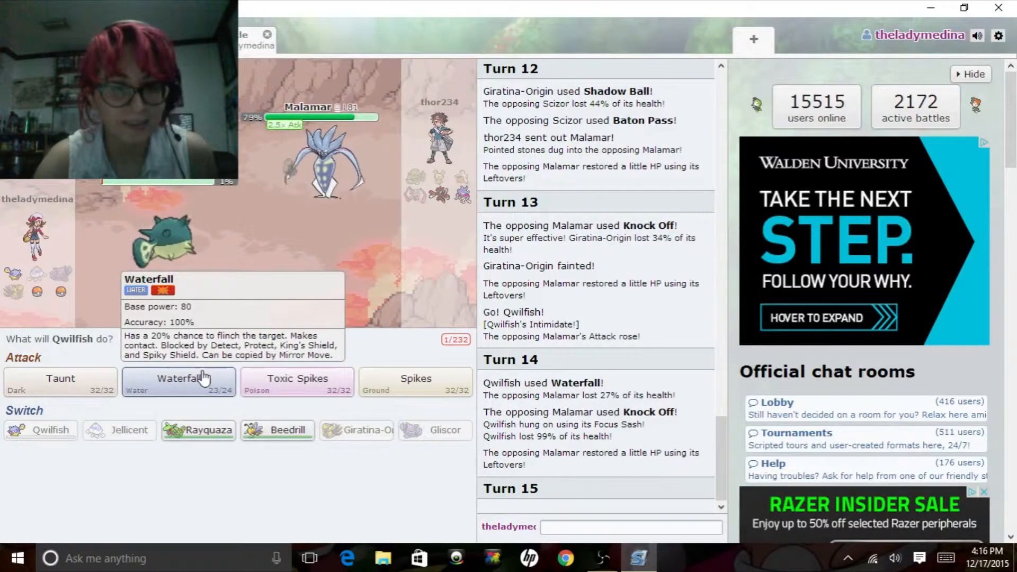
click(177, 382)
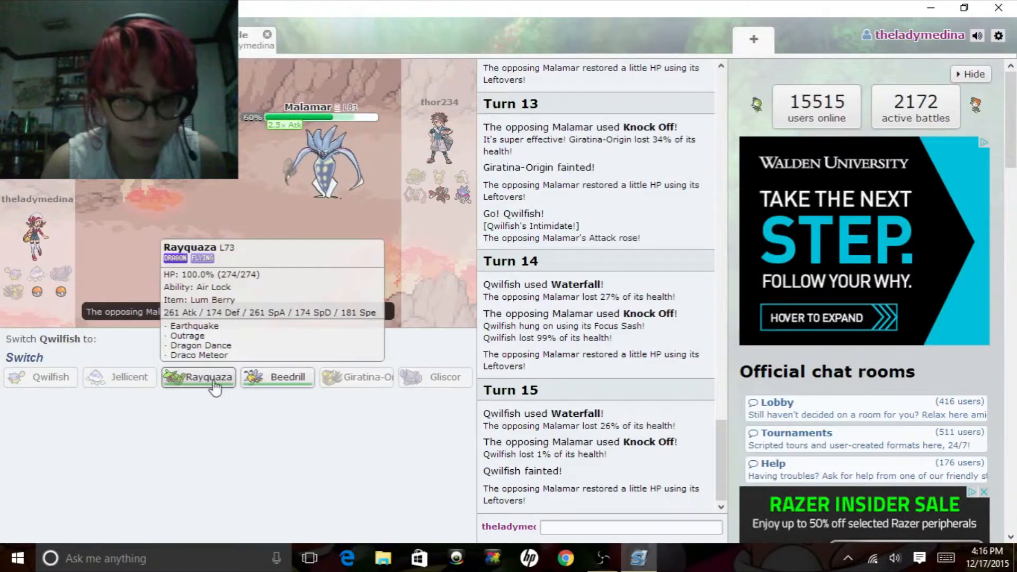
Step: Send out Rayquaza against Malamar from the Switch row
click(197, 376)
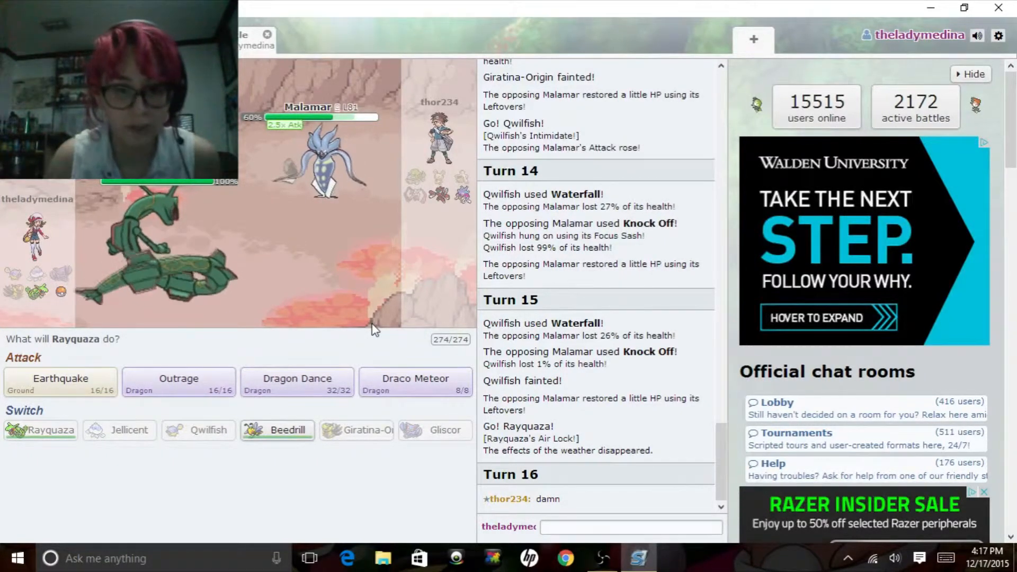
mouse_move(415, 378)
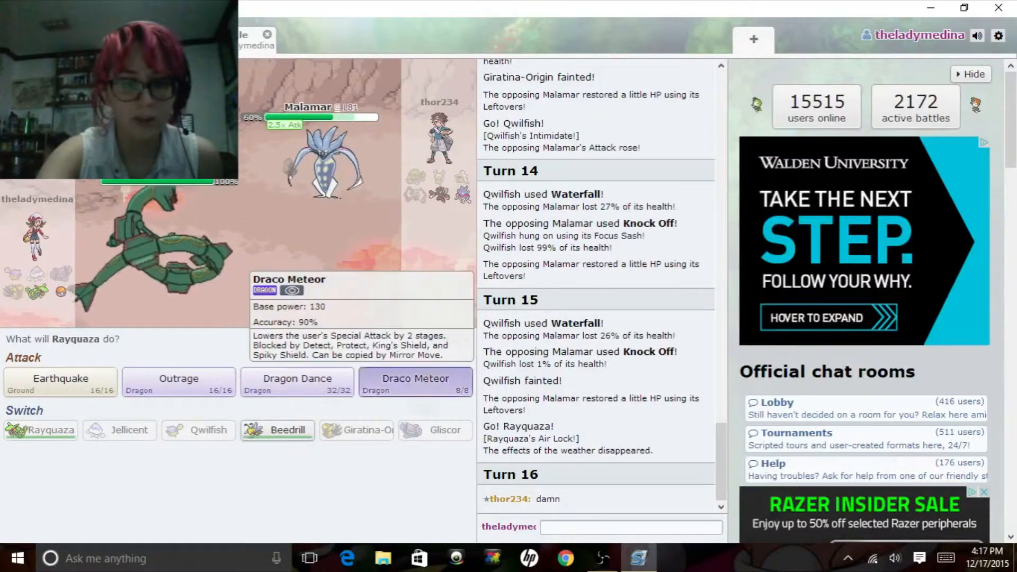
Step: Use Rayquaza's Draco Meteor on turn 16 to knock out Malamar
click(415, 378)
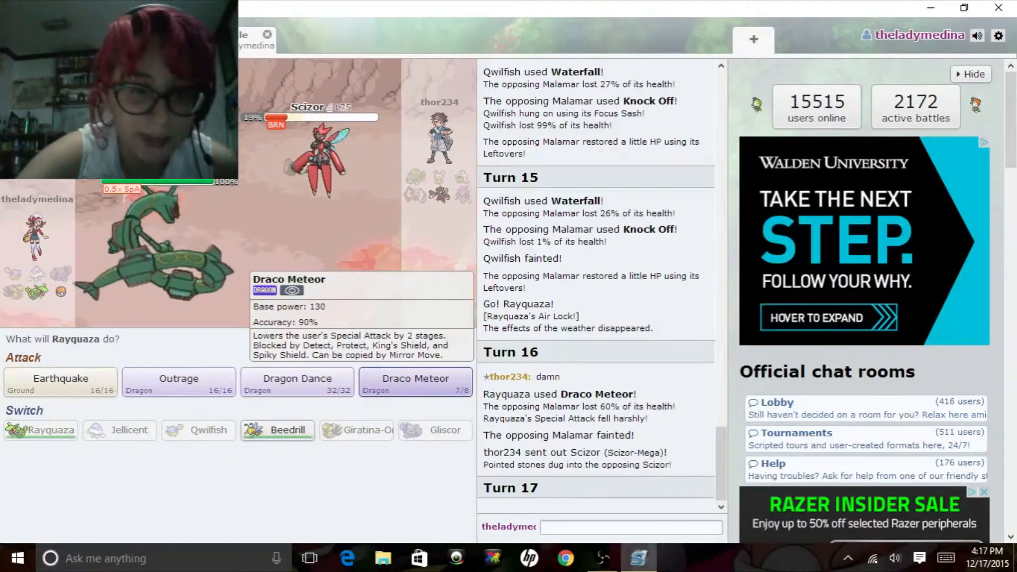
Step: Knock out Mega Scizor with Rayquaza's Earthquake, then start typing 'gg :)' in chat
click(629, 525)
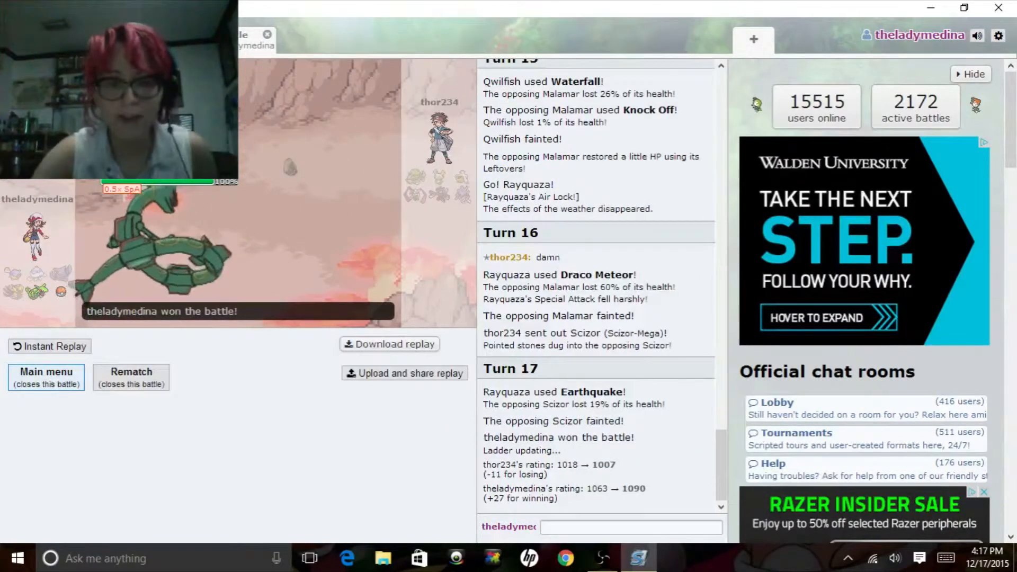
text(gg :)
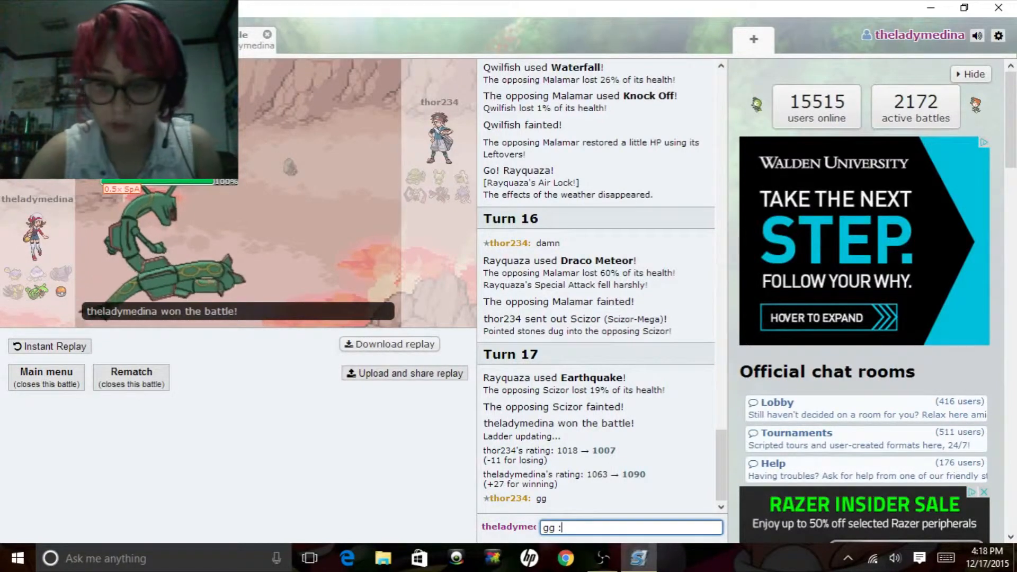
text(})
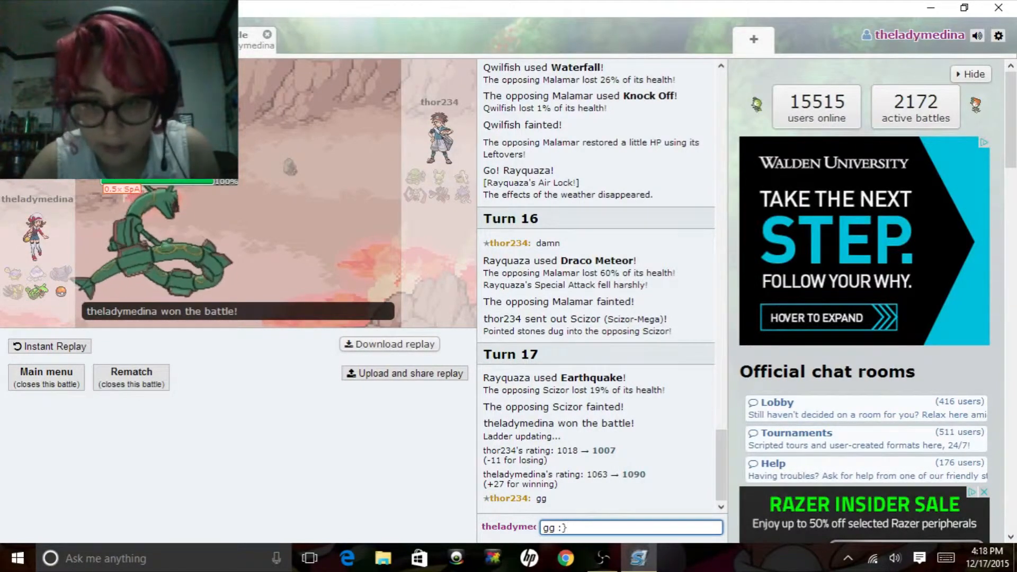